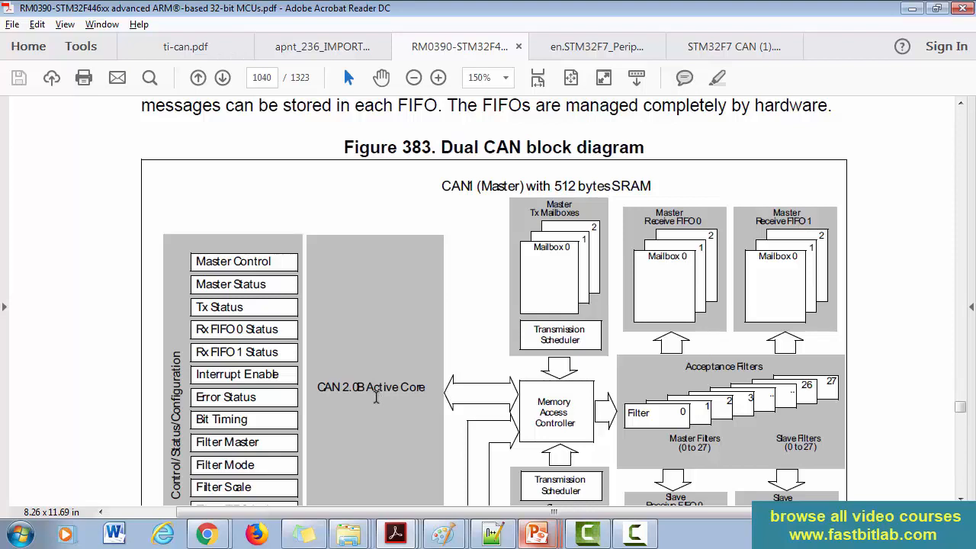
pyautogui.scroll(-3)
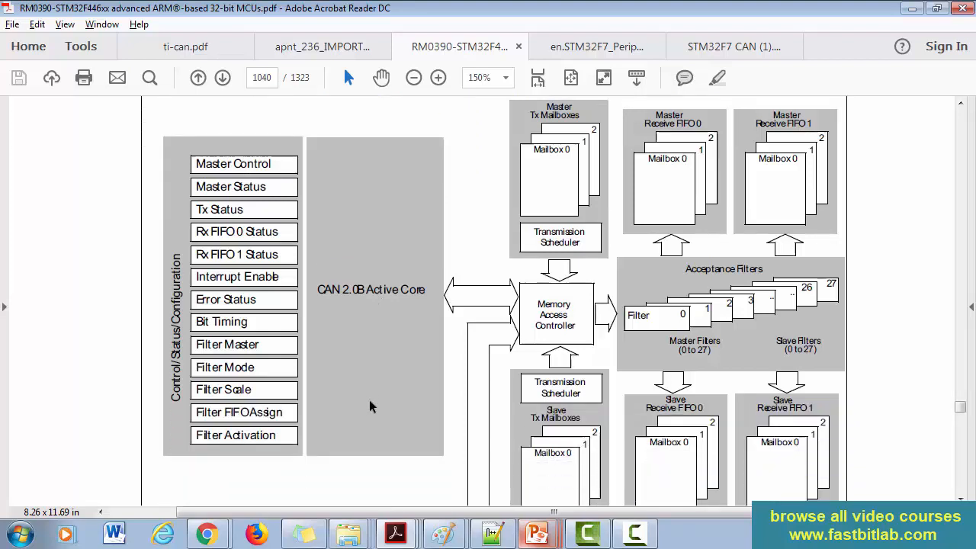
pyautogui.scroll(-3)
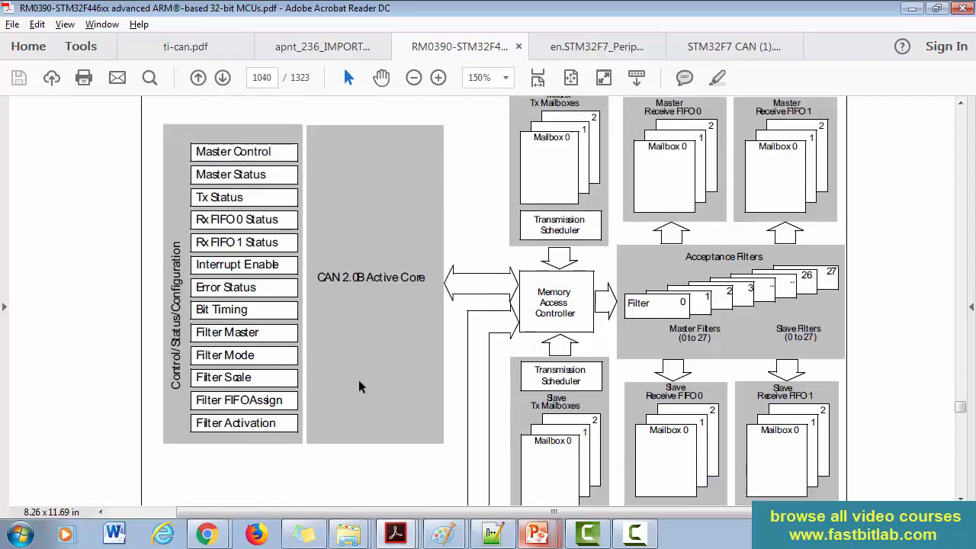
pyautogui.scroll(-3)
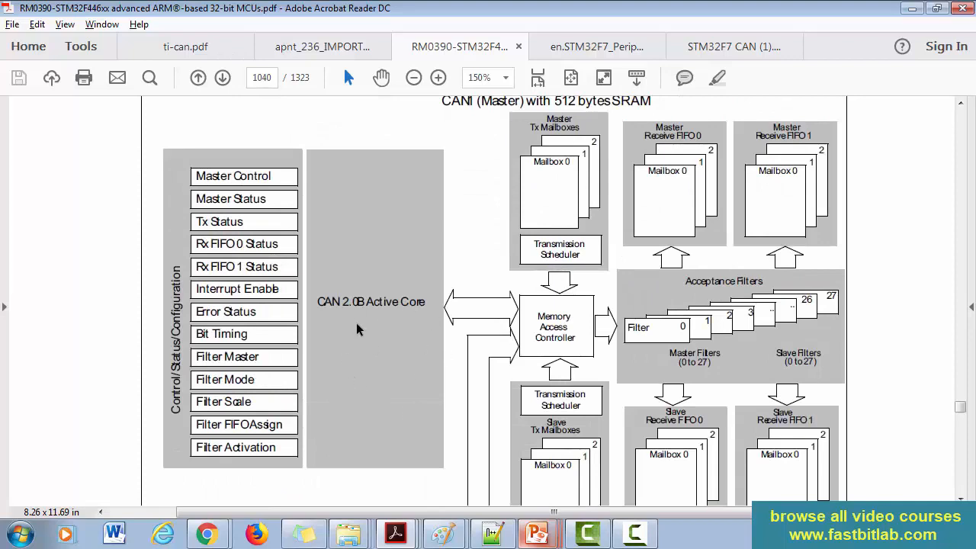
pyautogui.scroll(-3)
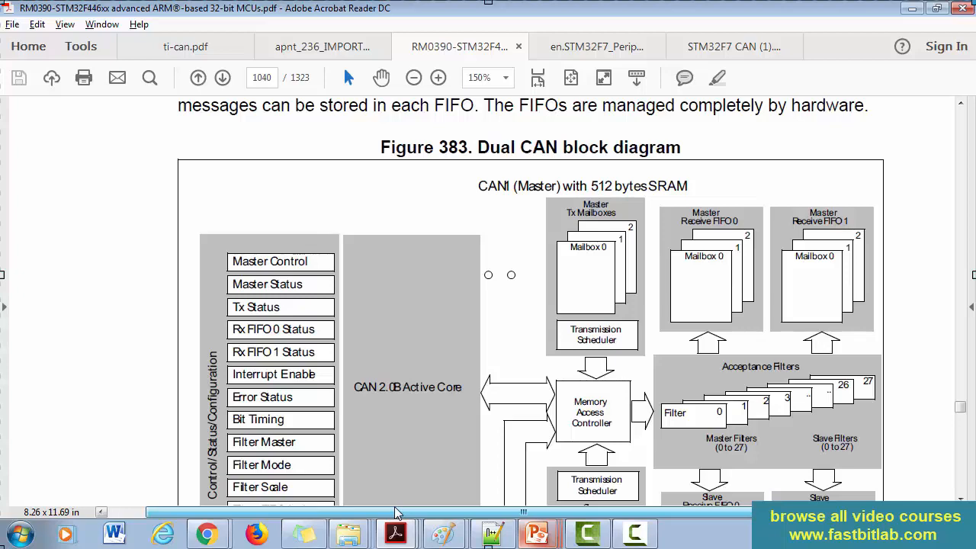
pyautogui.scroll(-3)
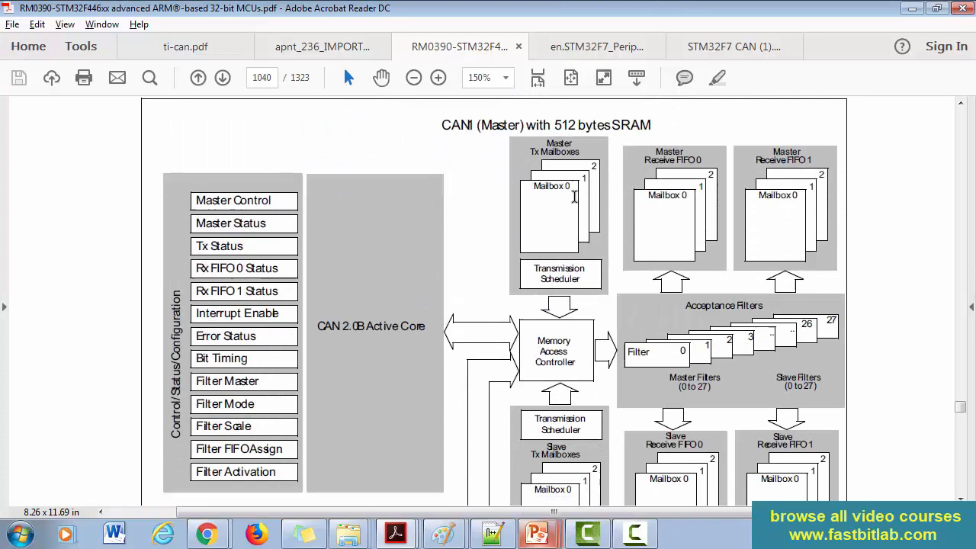
pyautogui.moveTo(578, 205)
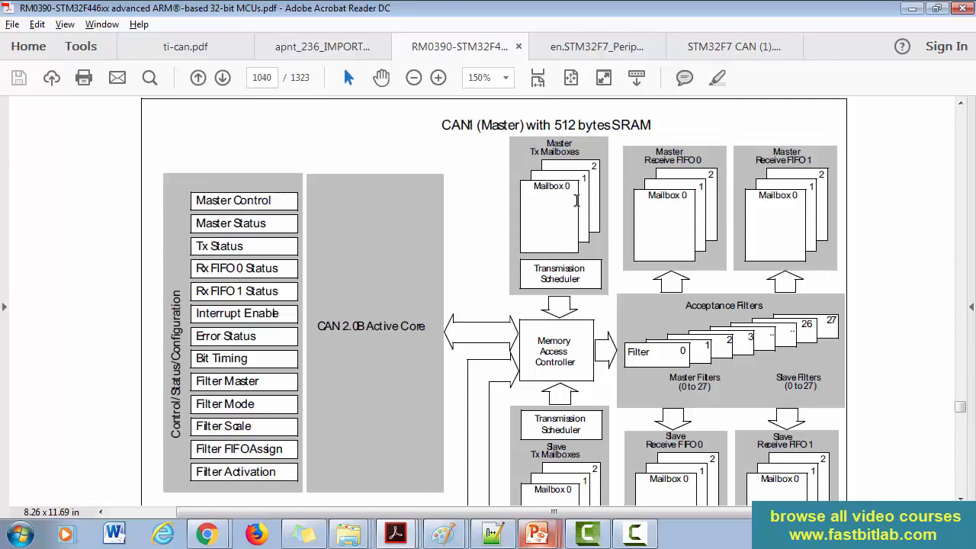
pyautogui.moveTo(583, 196)
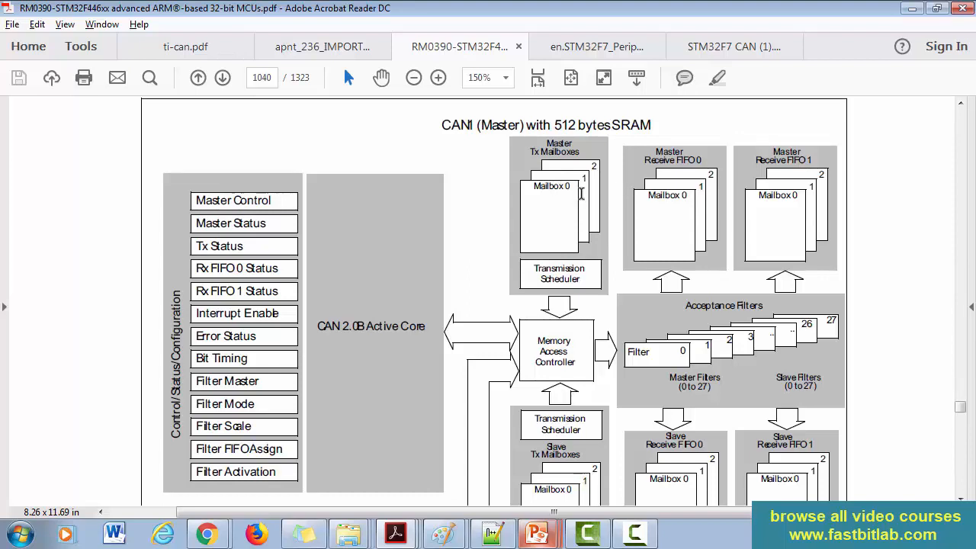
pyautogui.moveTo(569, 188)
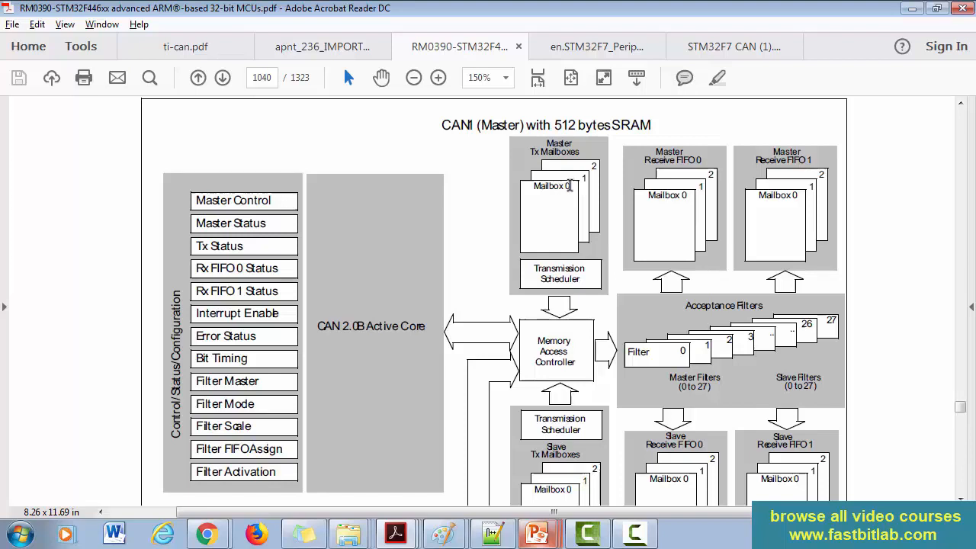
pyautogui.moveTo(564, 194)
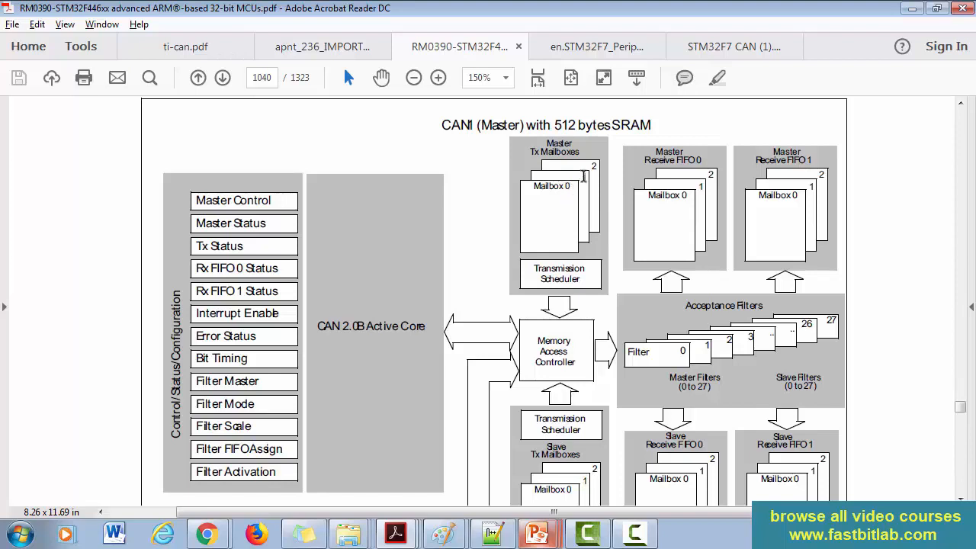
pyautogui.moveTo(592, 180)
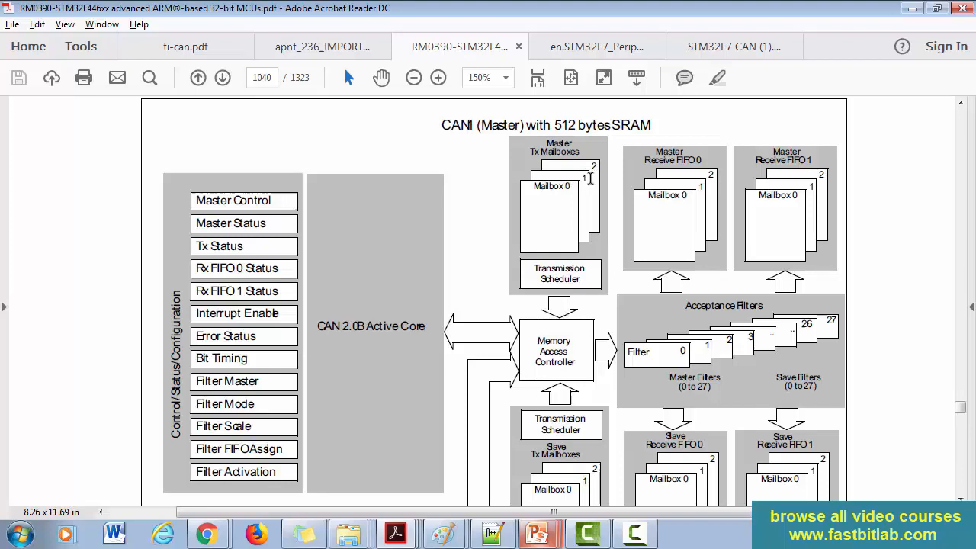
pyautogui.scroll(-3)
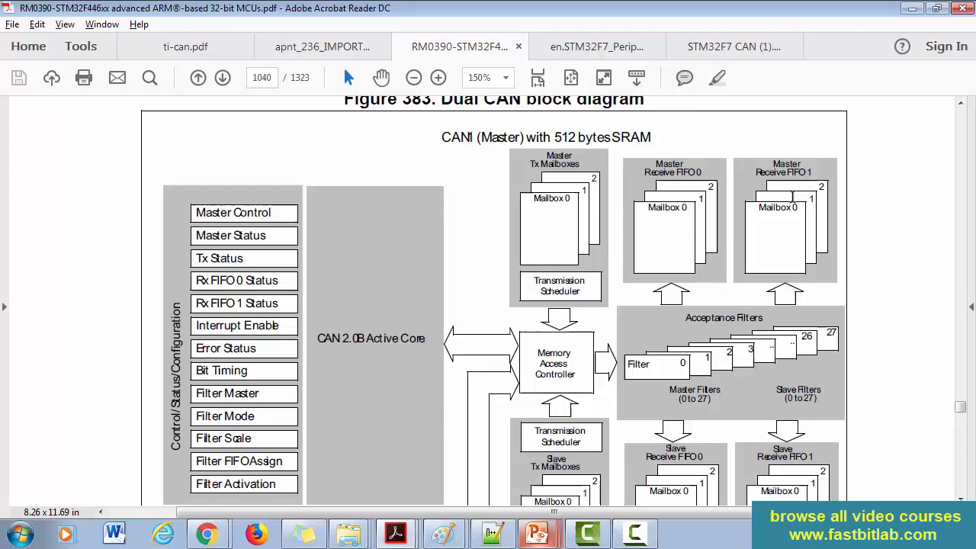
pyautogui.scroll(-3)
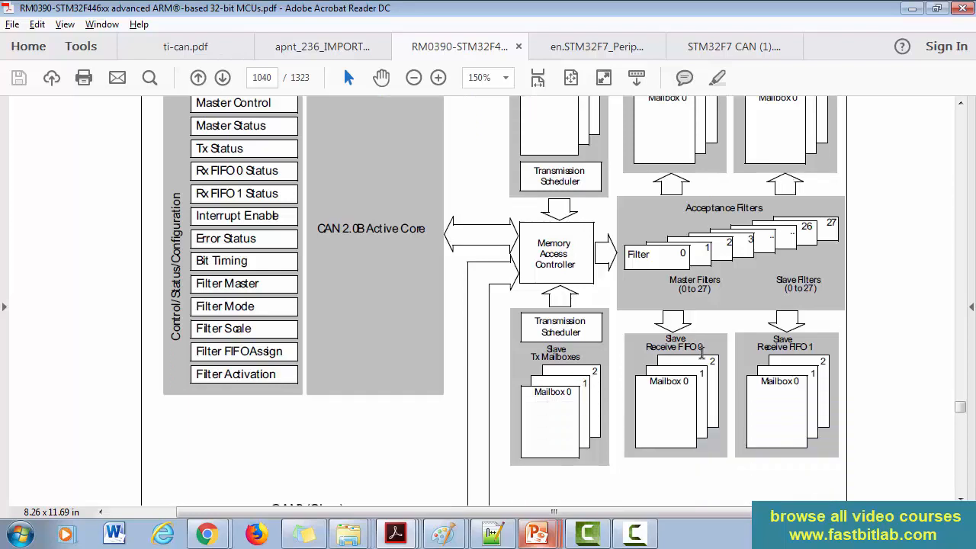
pyautogui.moveTo(805, 358)
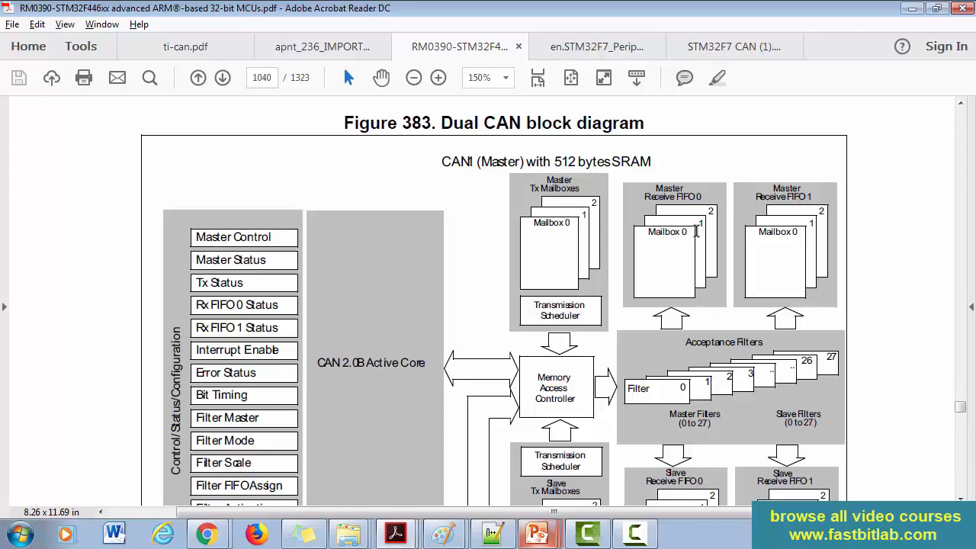
pyautogui.moveTo(686, 241)
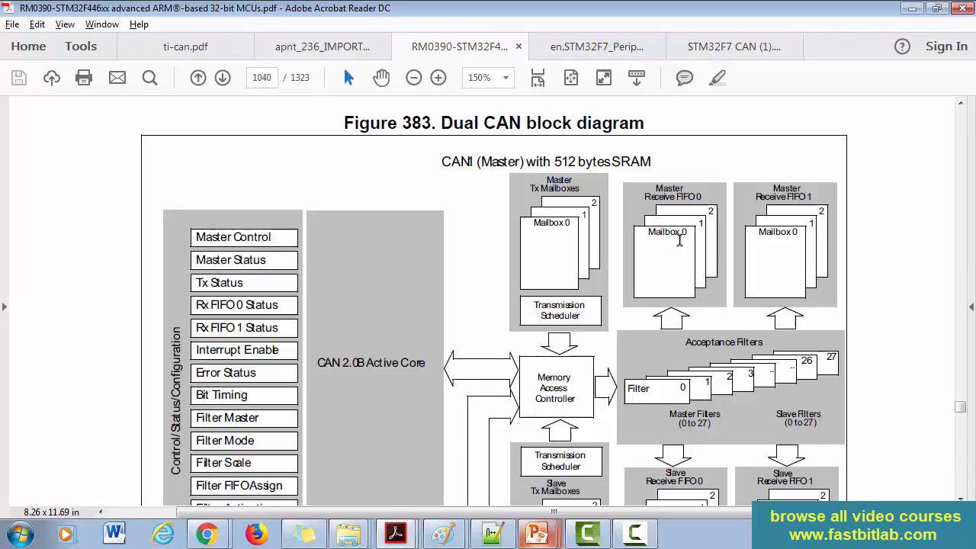
pyautogui.scroll(-3)
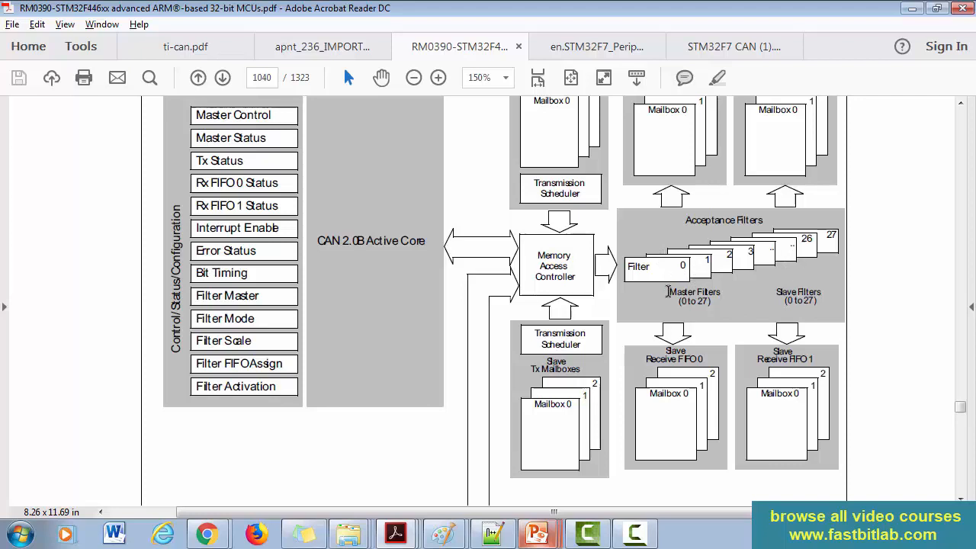
pyautogui.moveTo(686, 240)
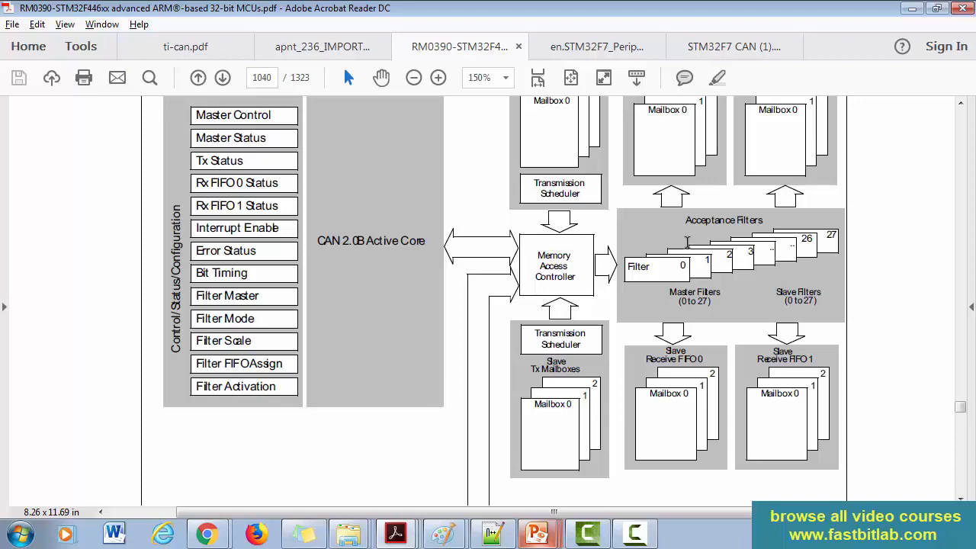
pyautogui.moveTo(674, 250)
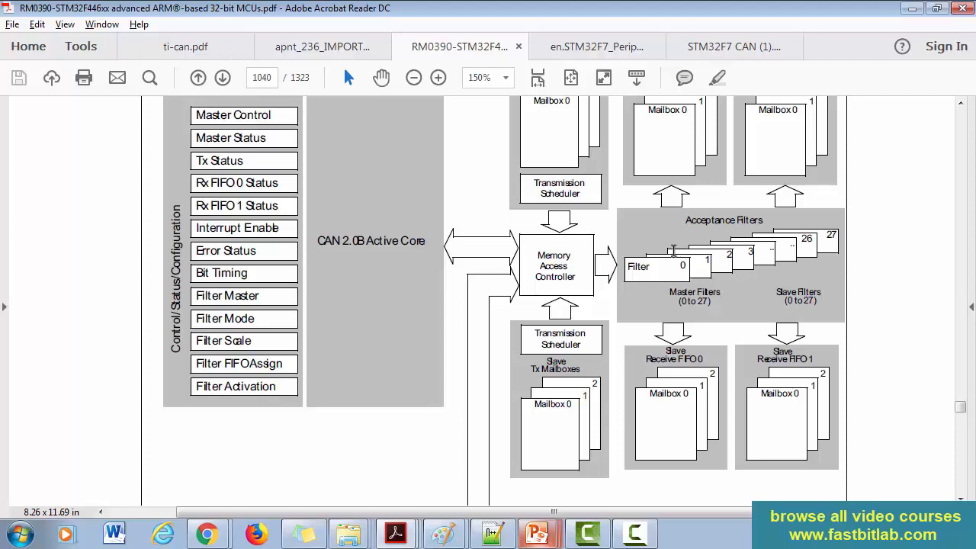
pyautogui.scroll(3)
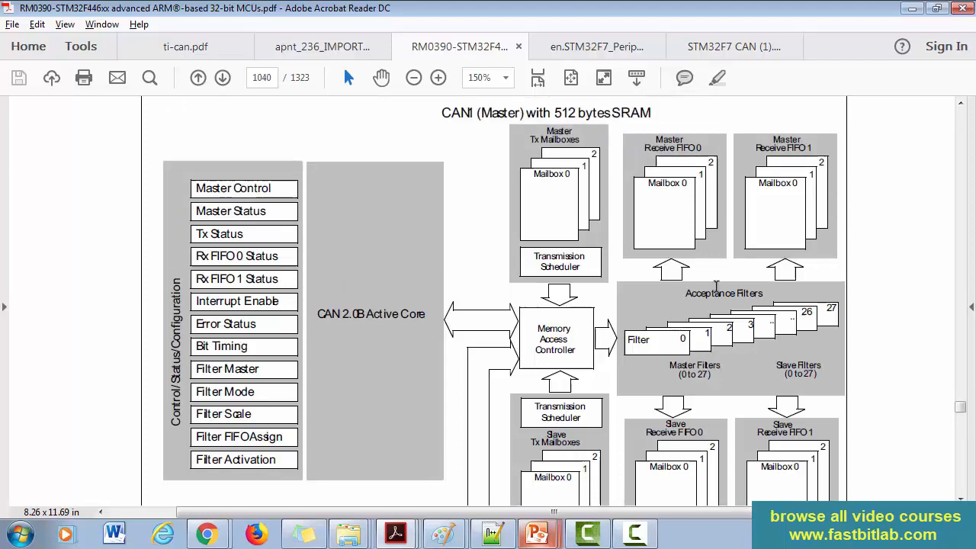
pyautogui.scroll(-3)
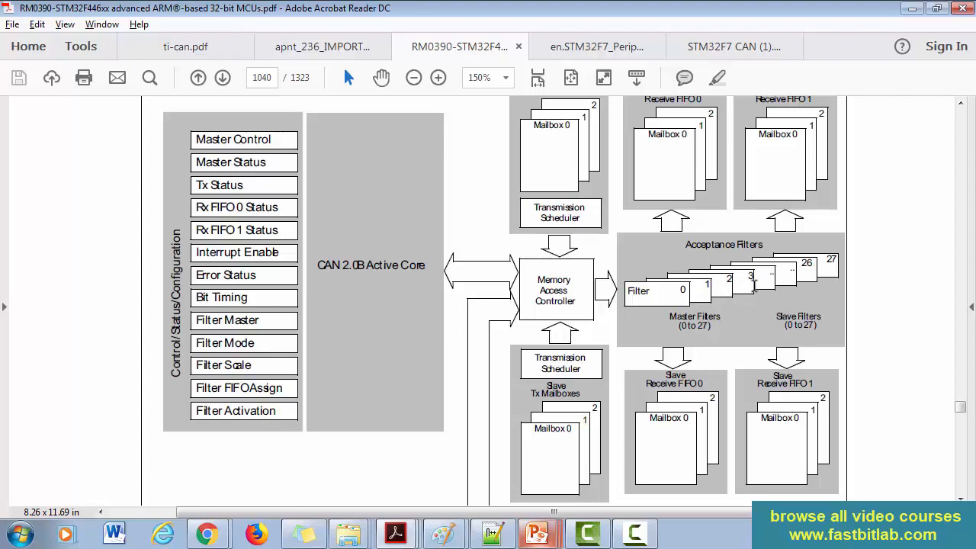
pyautogui.moveTo(735, 272)
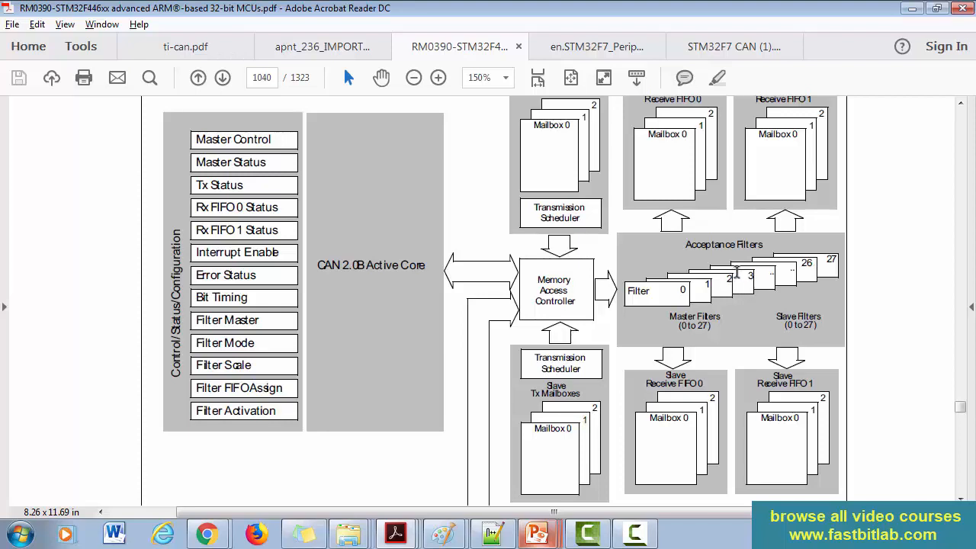
pyautogui.moveTo(741, 283)
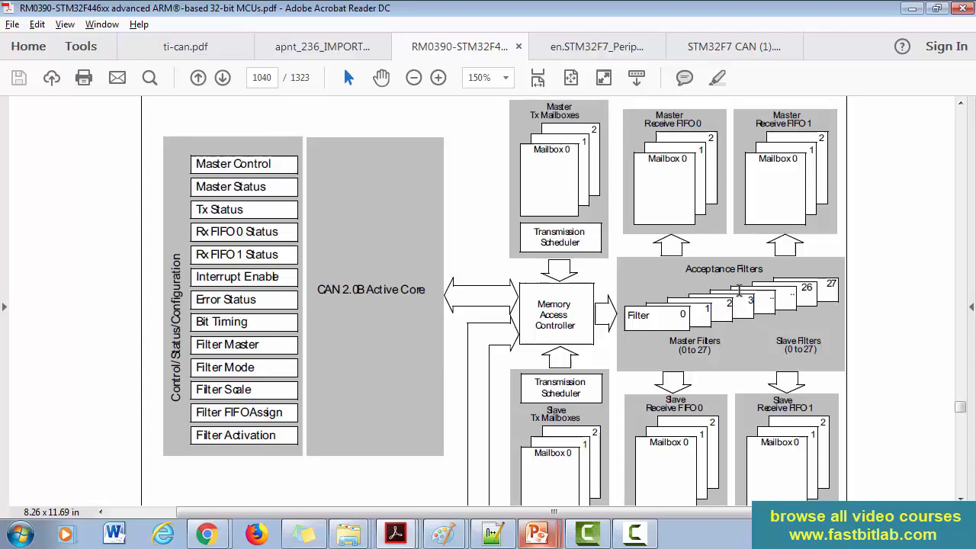
pyautogui.scroll(-3)
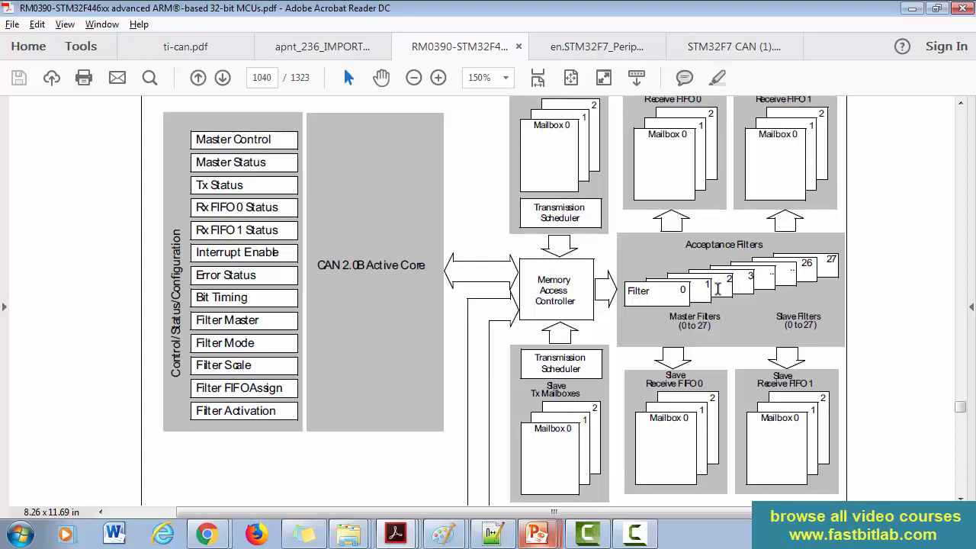
pyautogui.scroll(-3)
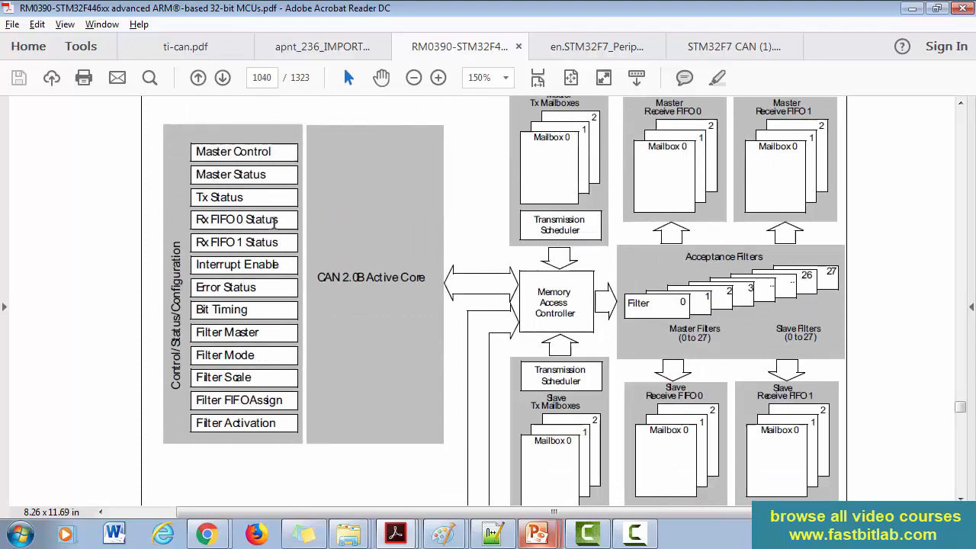
pyautogui.moveTo(244, 266)
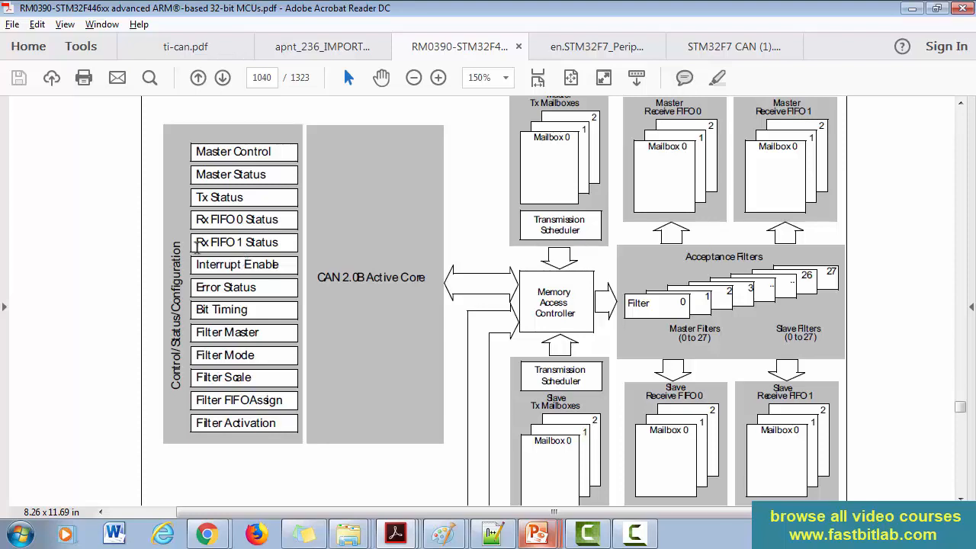
pyautogui.moveTo(208, 259)
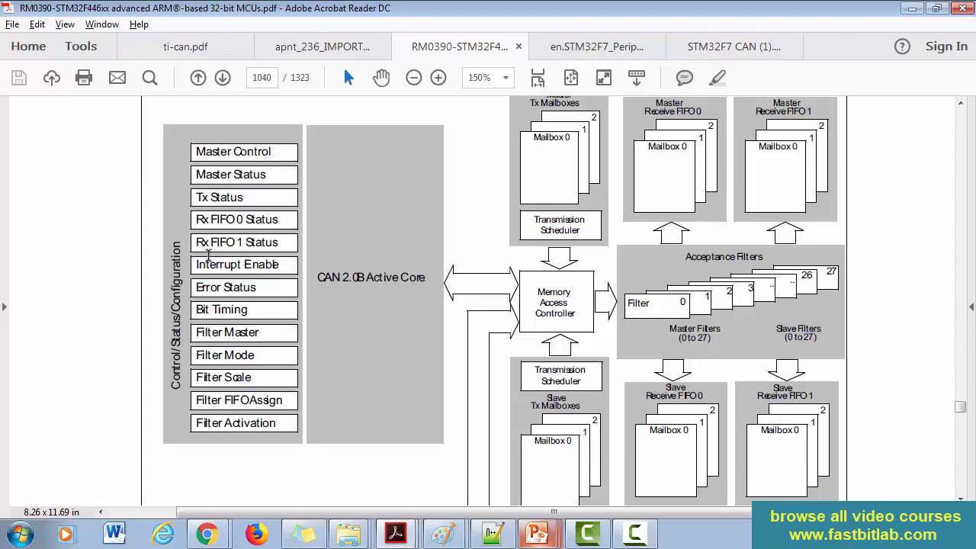
pyautogui.scroll(-3)
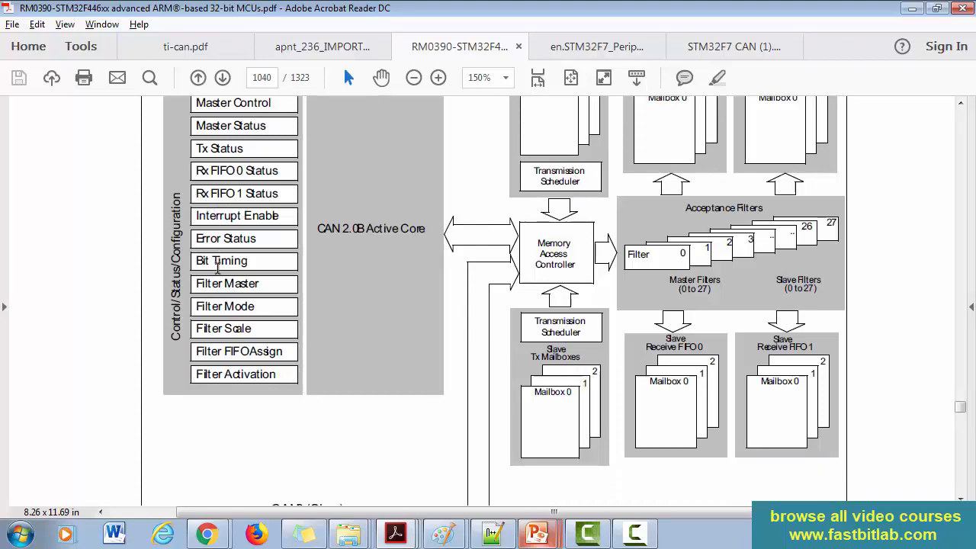
pyautogui.scroll(-3)
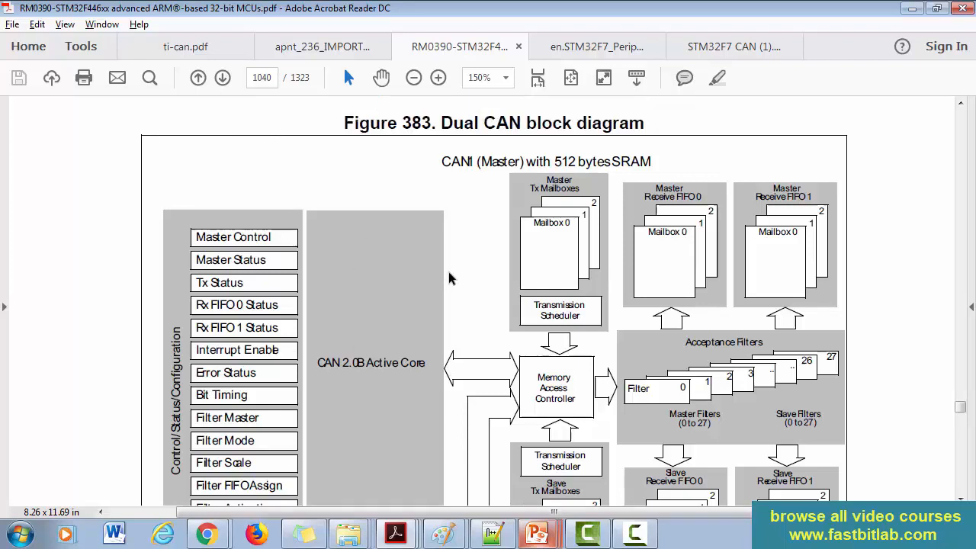
pyautogui.scroll(-3)
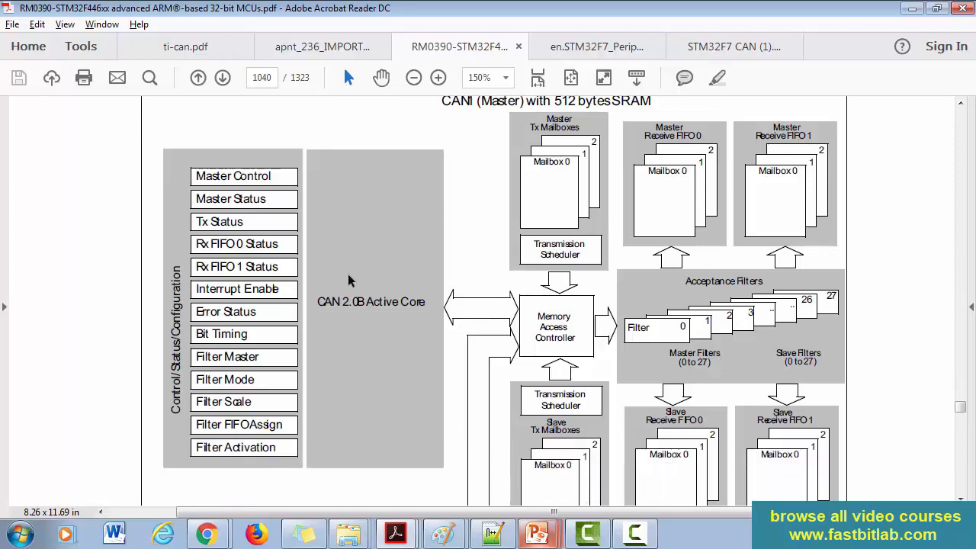
pyautogui.moveTo(354, 274)
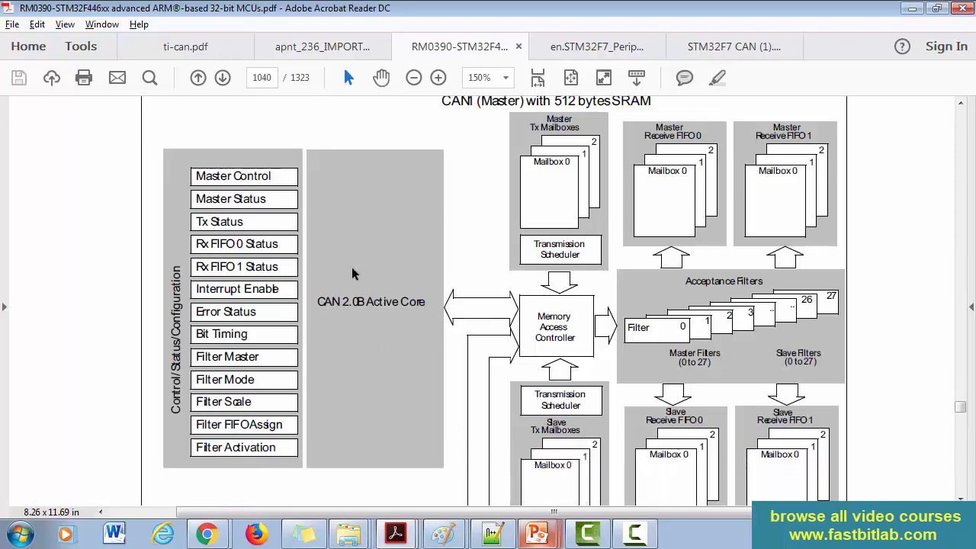
pyautogui.scroll(-3)
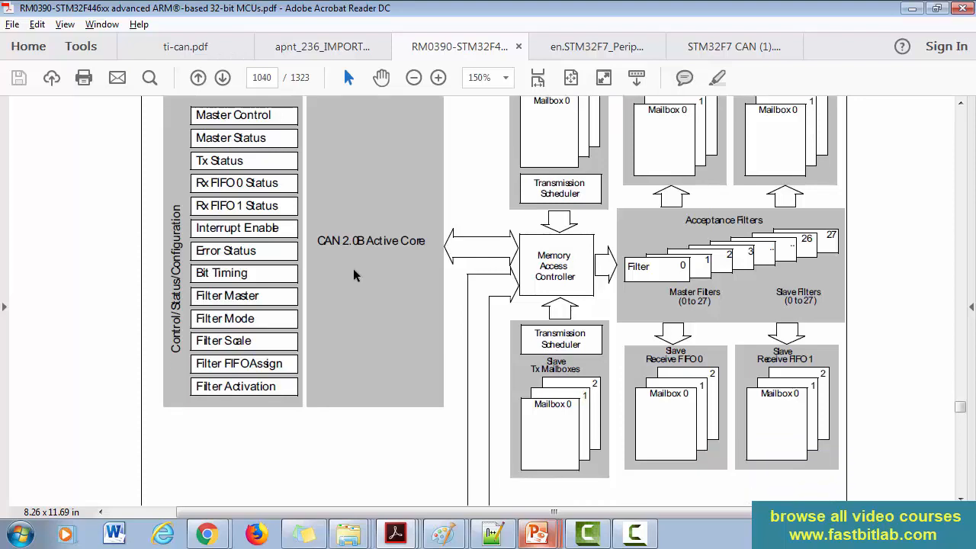
pyautogui.scroll(-3)
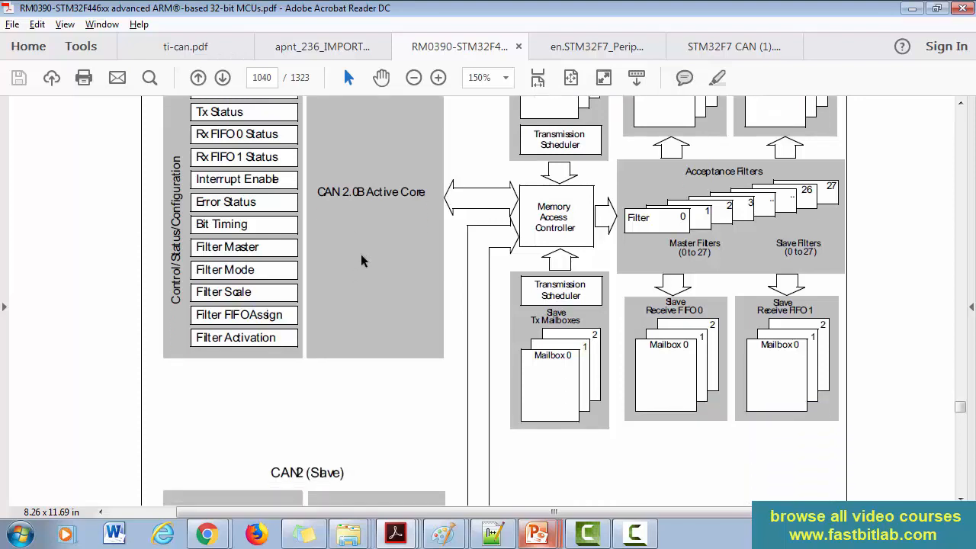
pyautogui.scroll(-3)
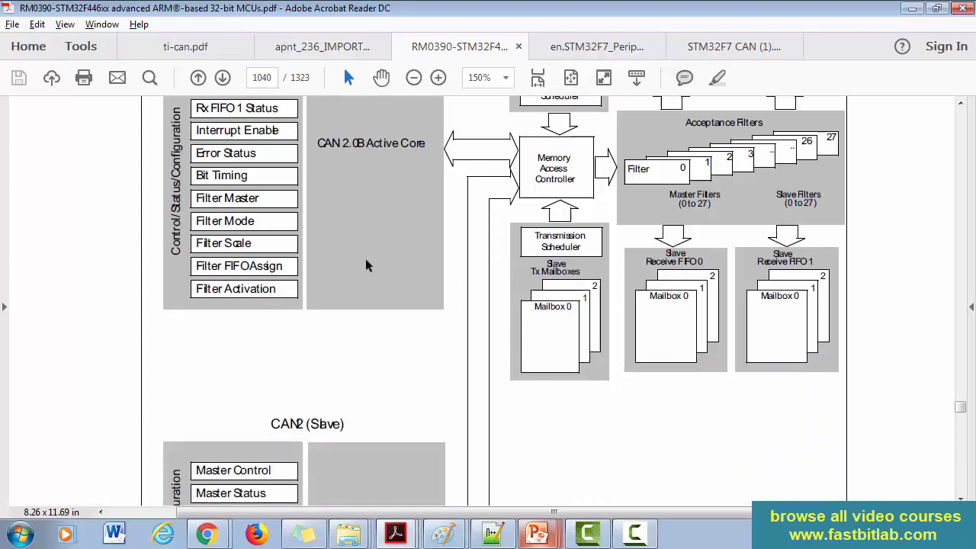
pyautogui.scroll(-3)
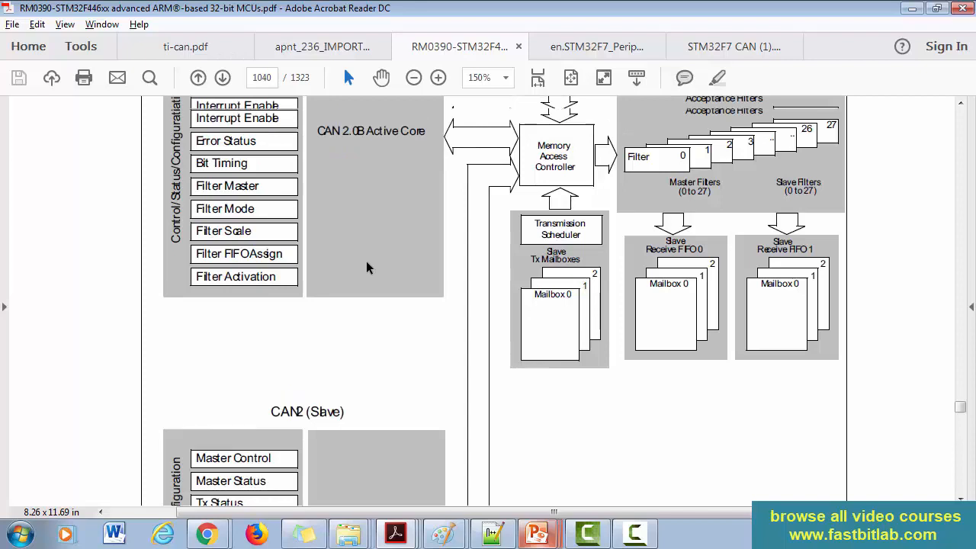
pyautogui.scroll(-3)
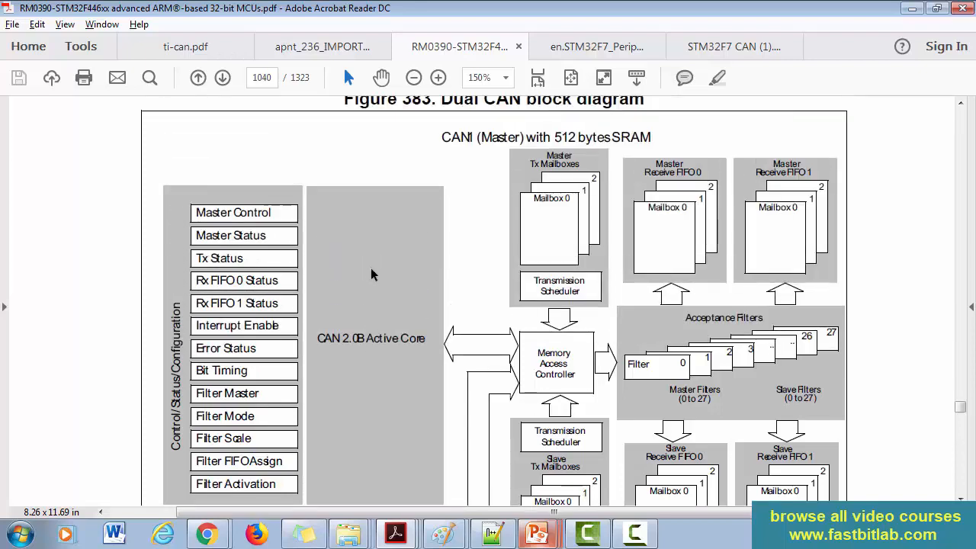
pyautogui.moveTo(773, 195)
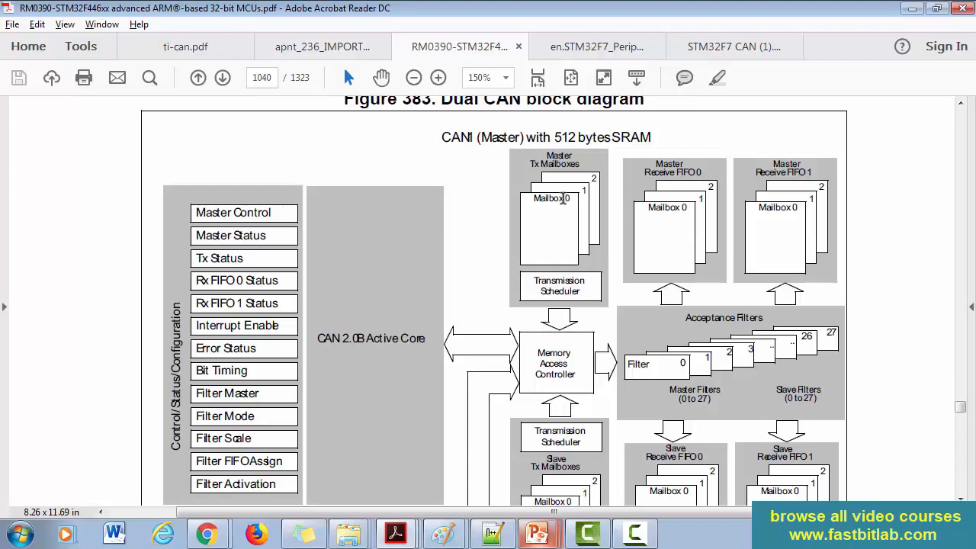
pyautogui.scroll(-3)
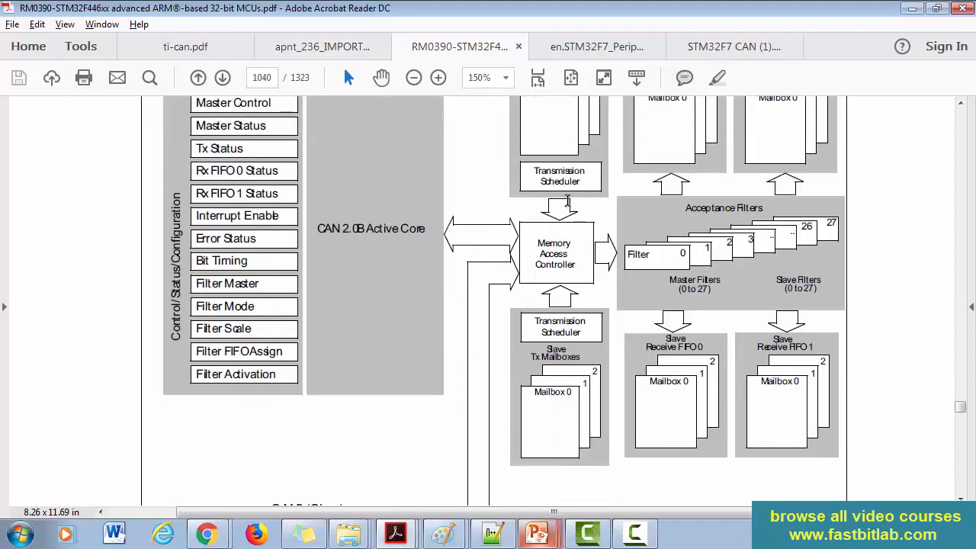
pyautogui.moveTo(561, 207)
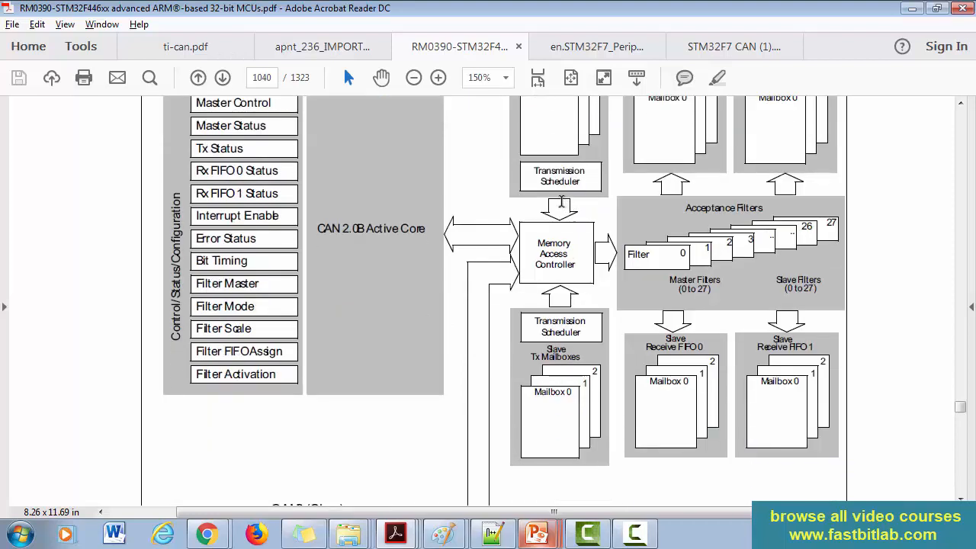
pyautogui.moveTo(564, 207)
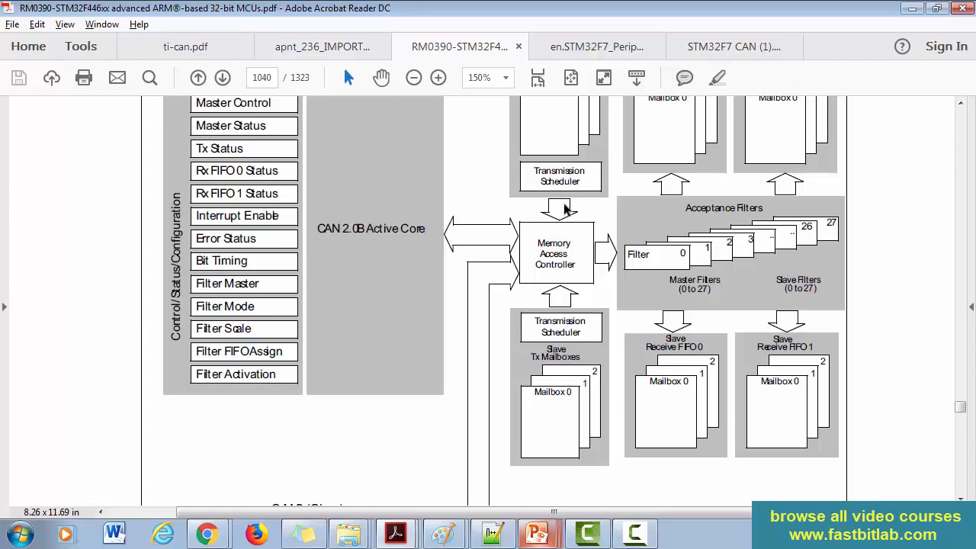
pyautogui.moveTo(593, 189)
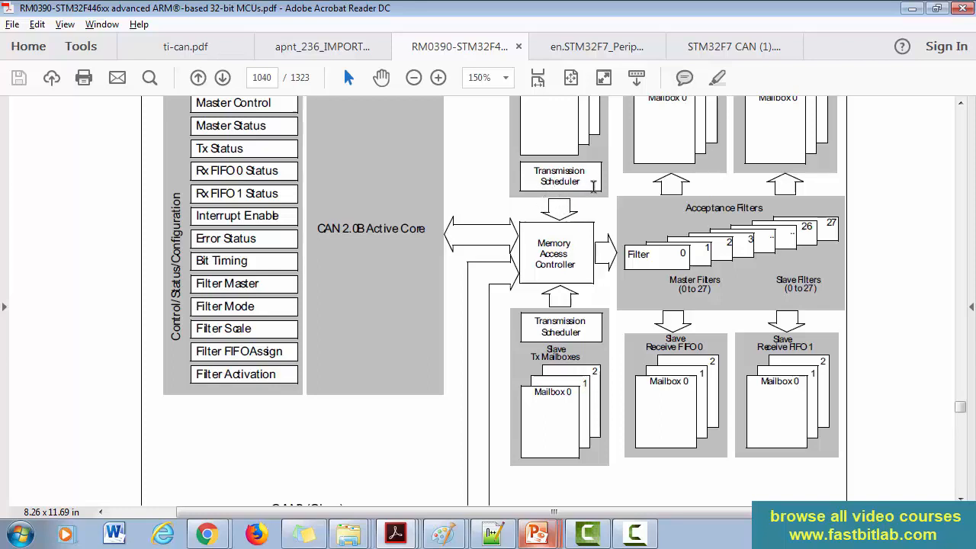
pyautogui.scroll(3)
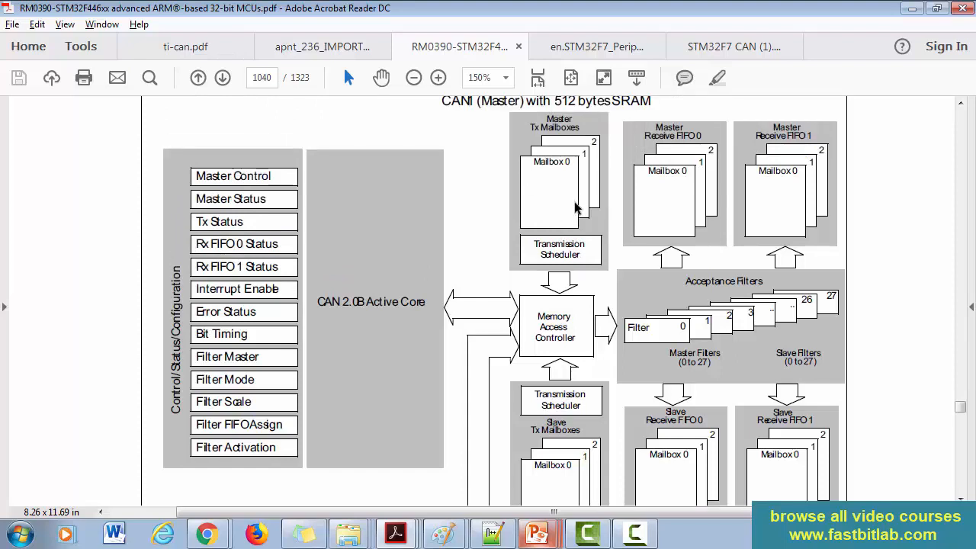
pyautogui.moveTo(572, 206)
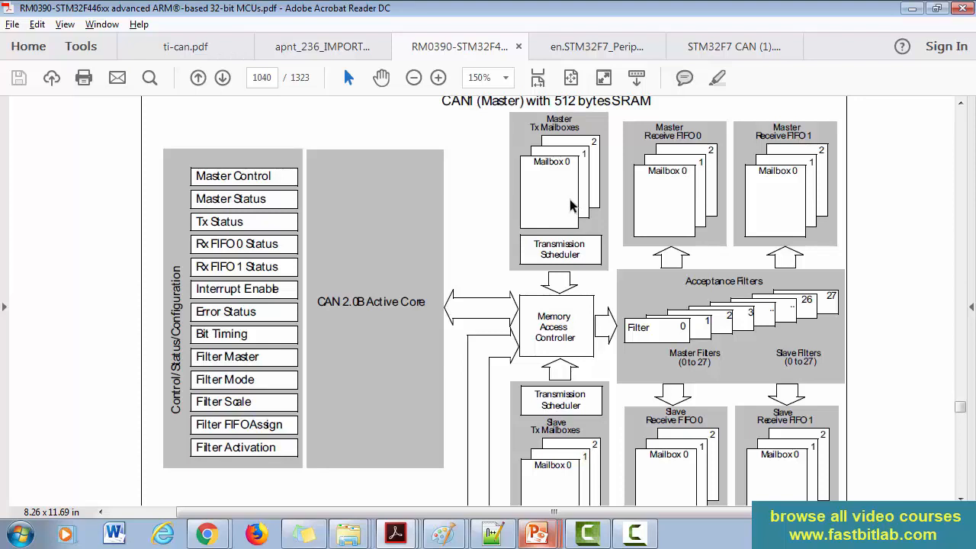
pyautogui.moveTo(570, 210)
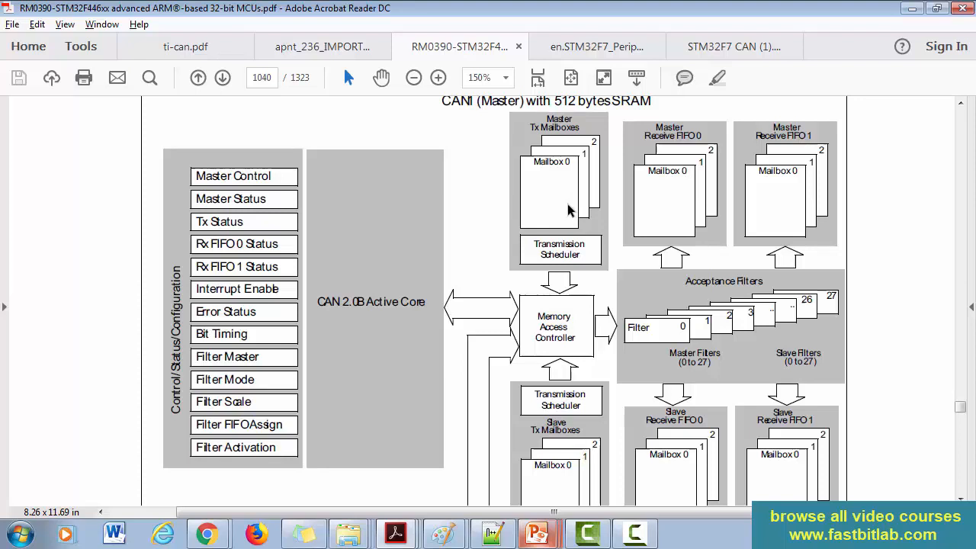
pyautogui.moveTo(561, 213)
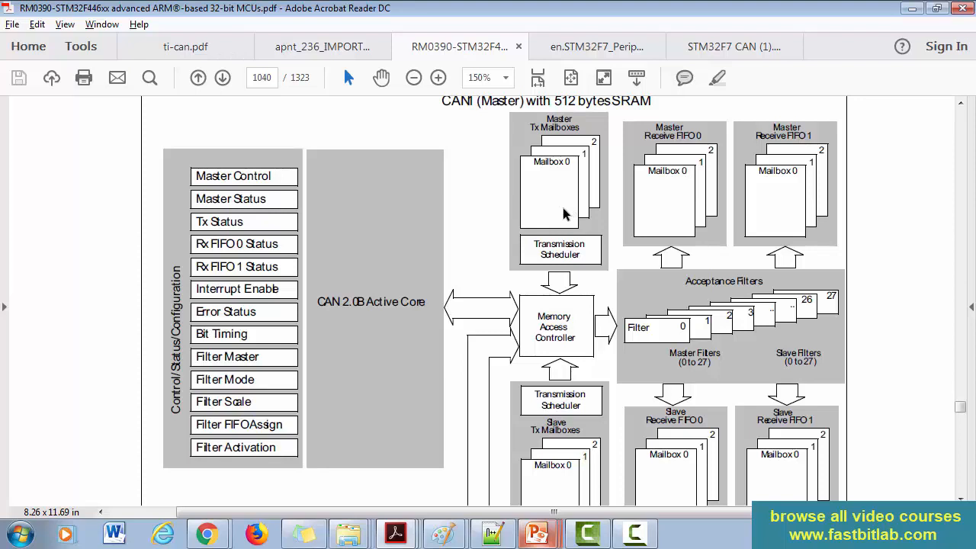
pyautogui.moveTo(567, 207)
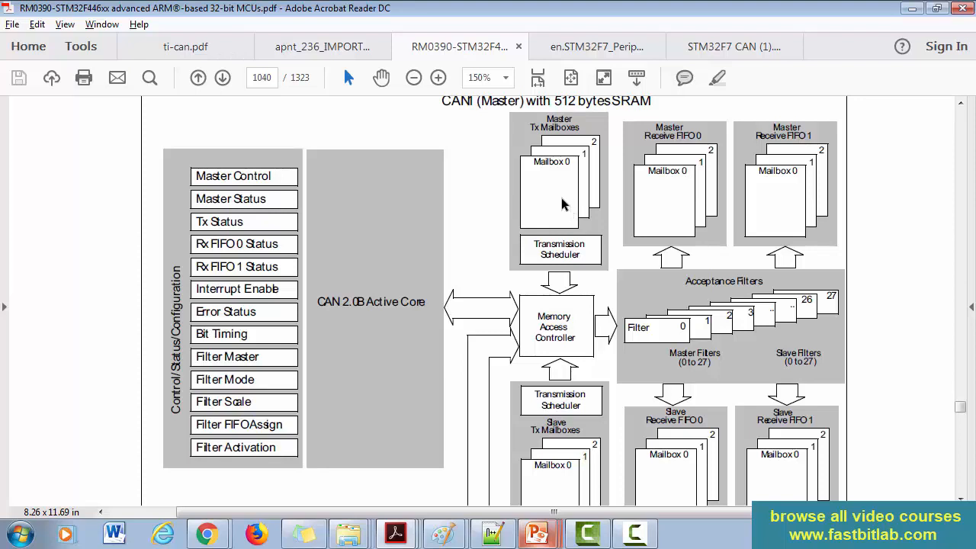
pyautogui.moveTo(556, 201)
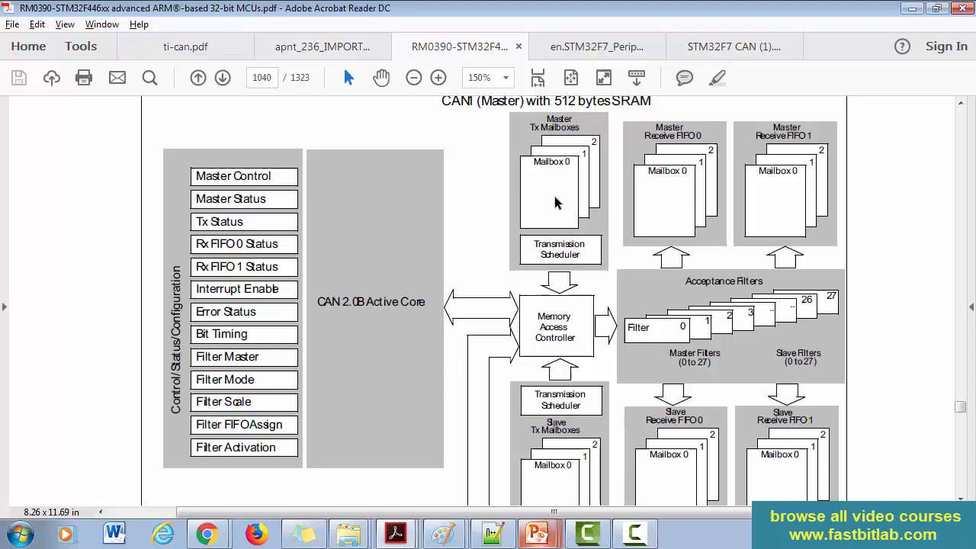
pyautogui.moveTo(551, 208)
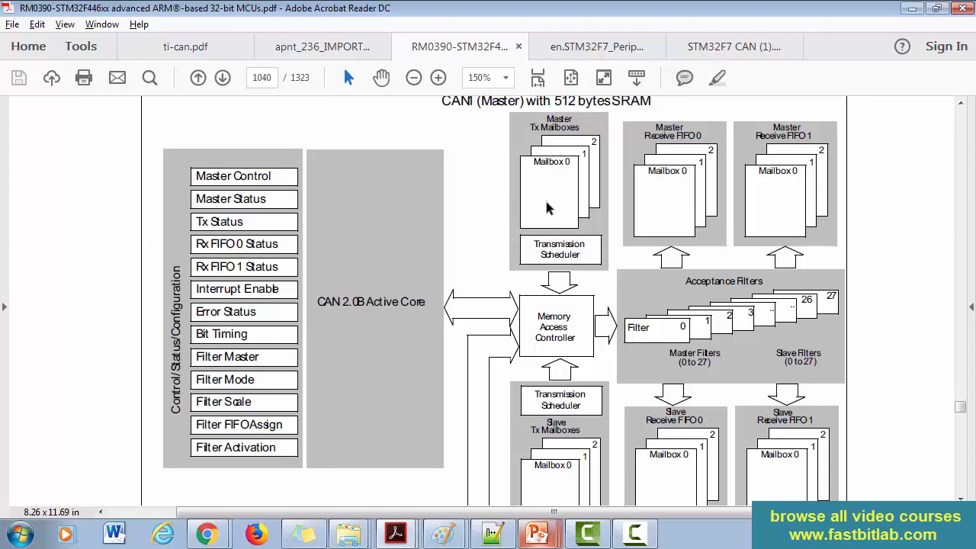
pyautogui.moveTo(545, 212)
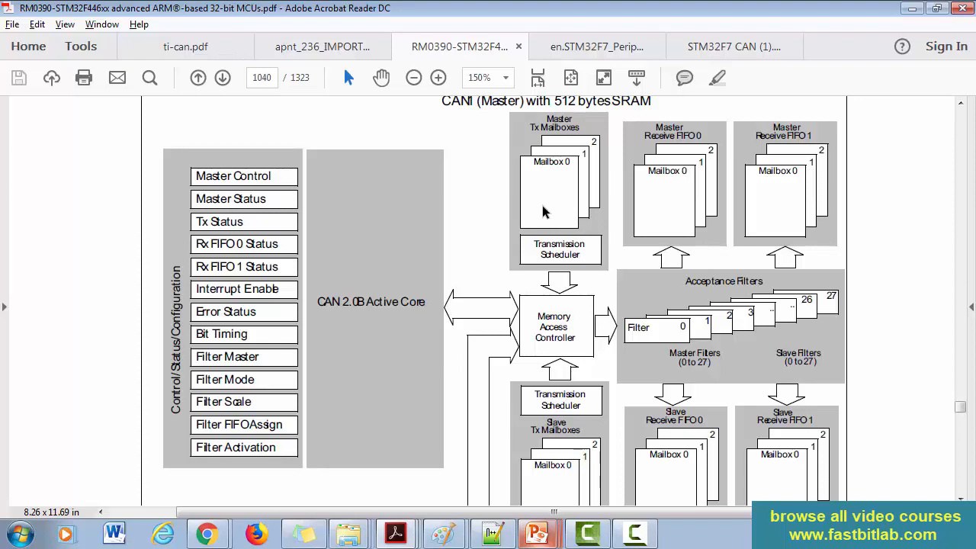
pyautogui.moveTo(541, 209)
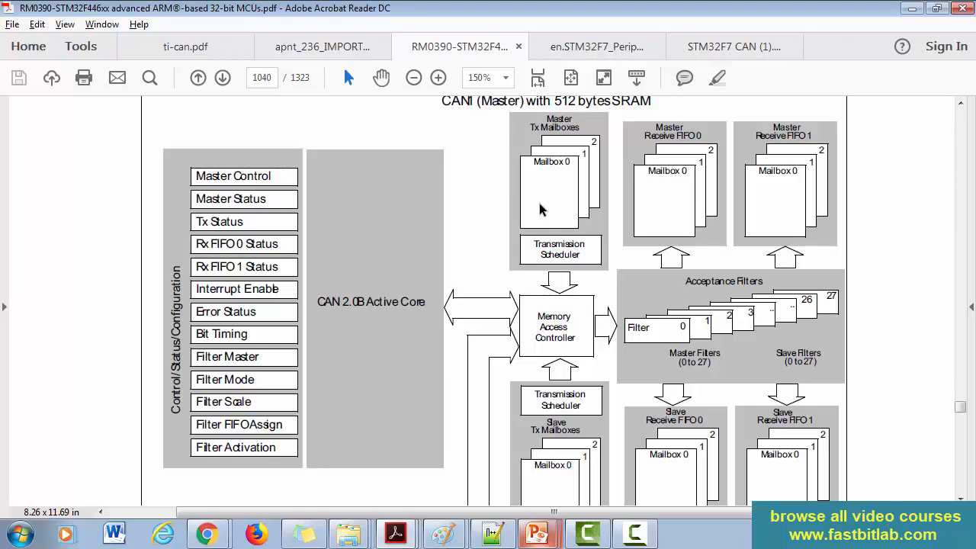
pyautogui.moveTo(451, 207)
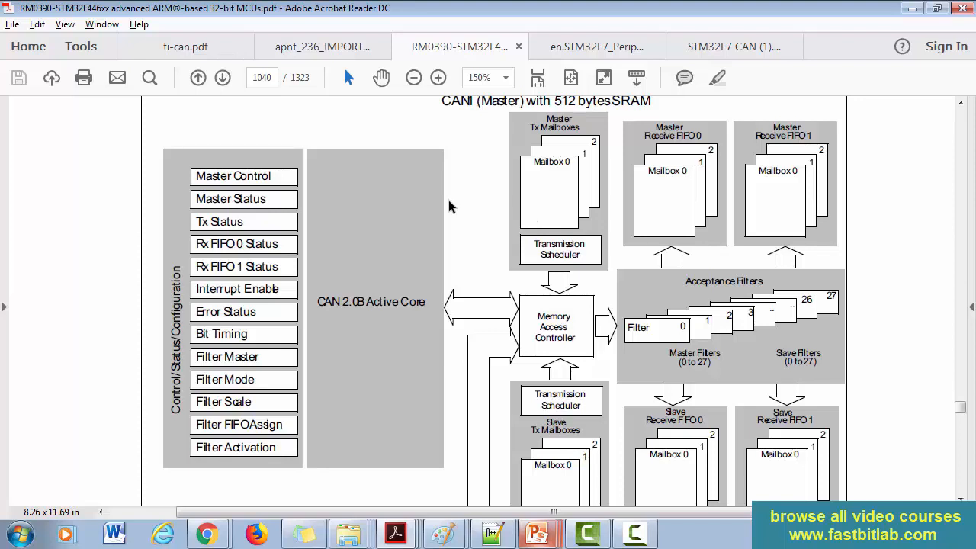
pyautogui.moveTo(439, 217)
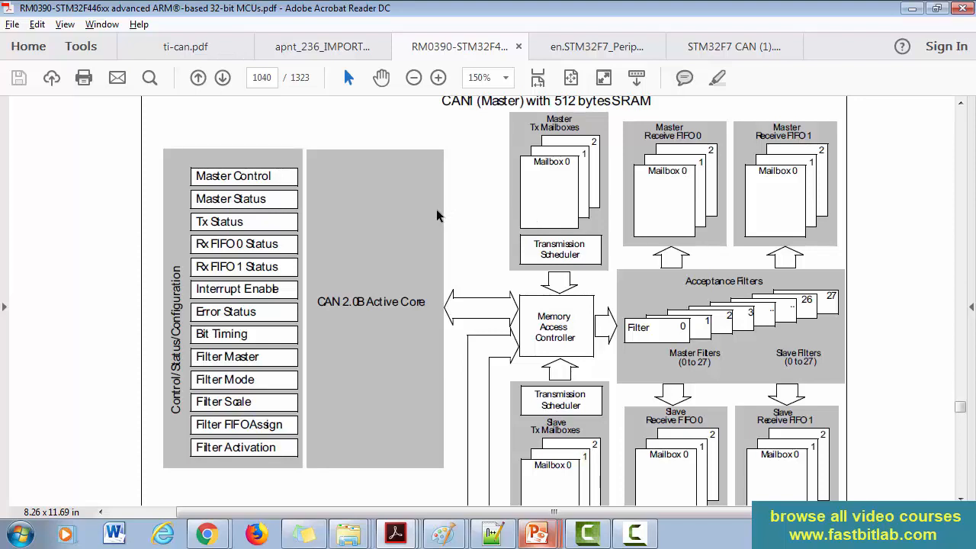
pyautogui.moveTo(444, 213)
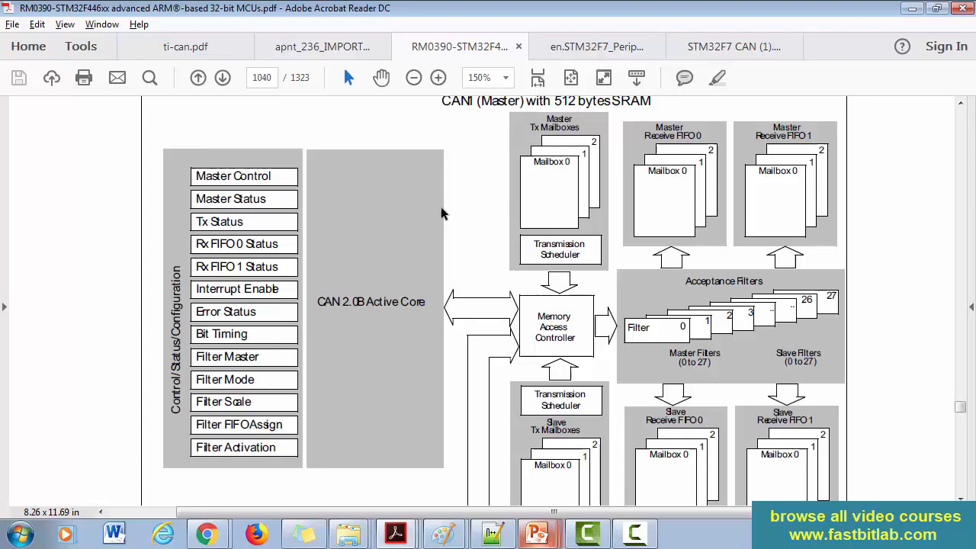
pyautogui.scroll(-3)
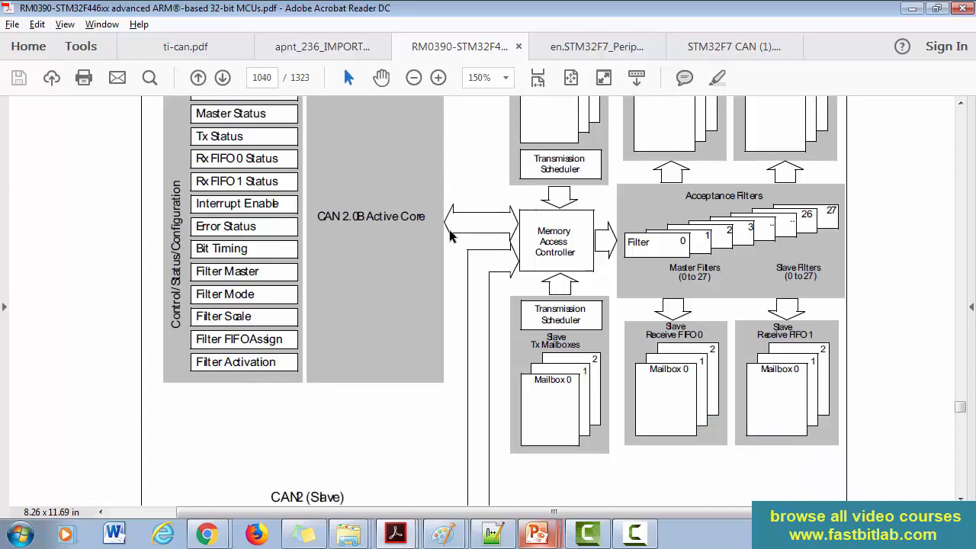